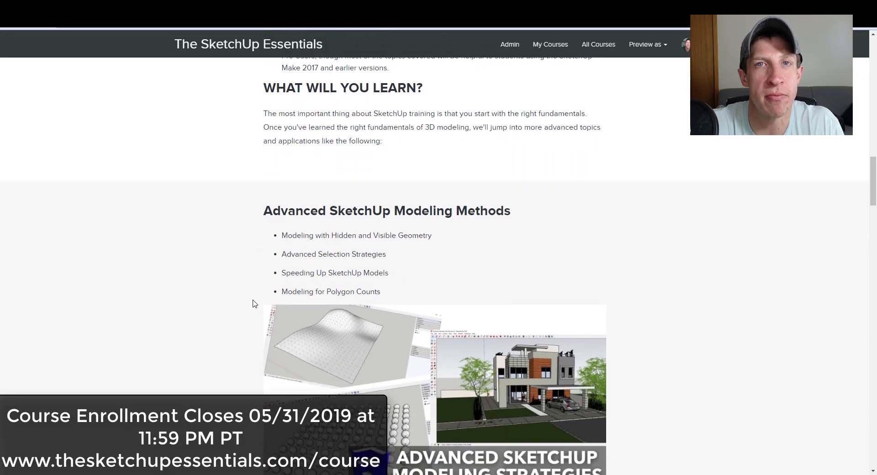
Scroll through the Crozon house's 3D Warehouse details, then close that page
scroll(down, 3)
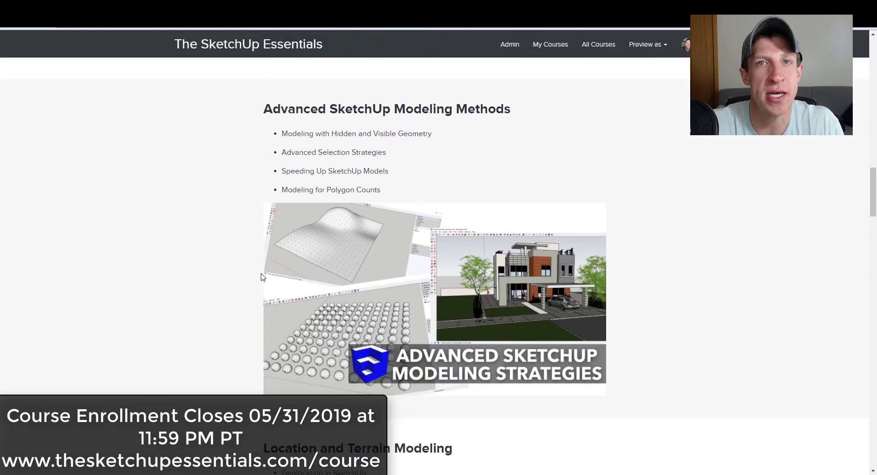
scroll(down, 3)
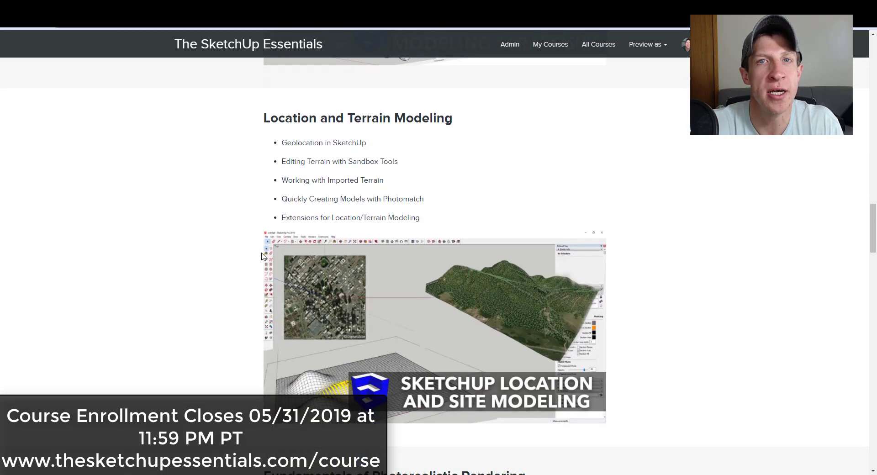
scroll(down, 3)
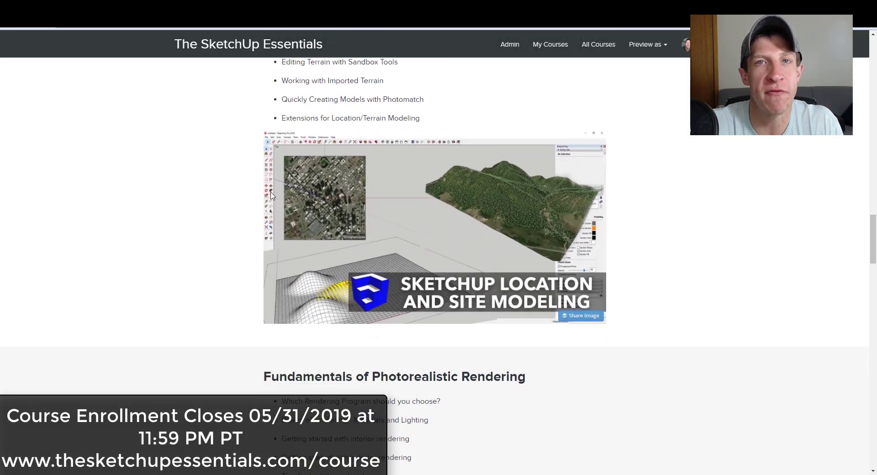
scroll(down, 3)
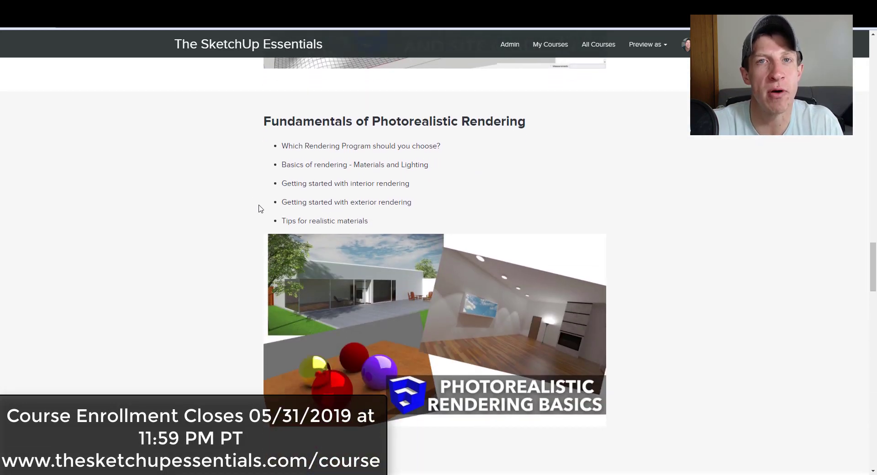
scroll(down, 3)
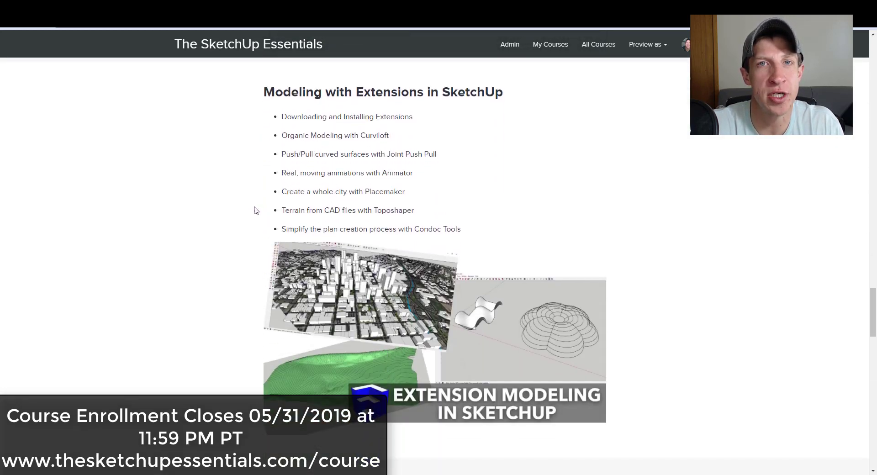
scroll(down, 3)
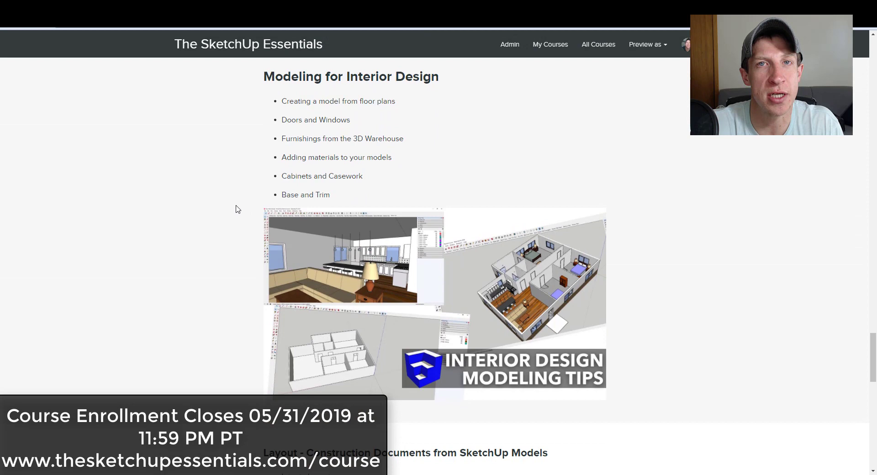
scroll(down, 3)
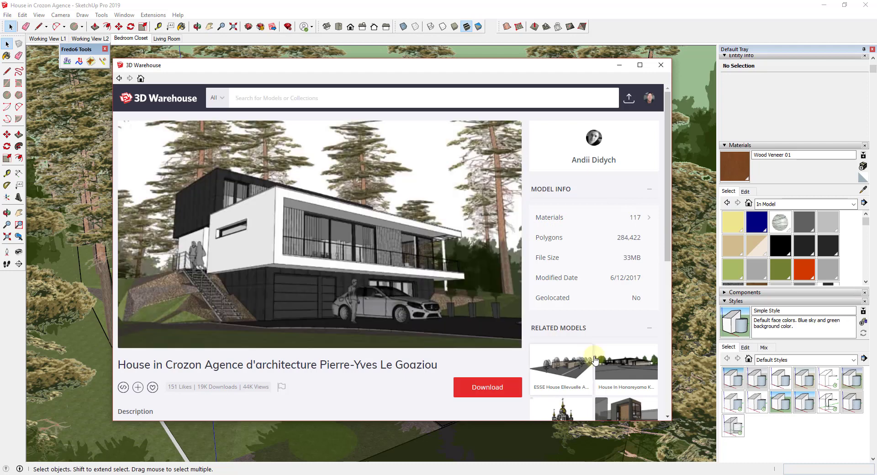
mouse_move(325, 386)
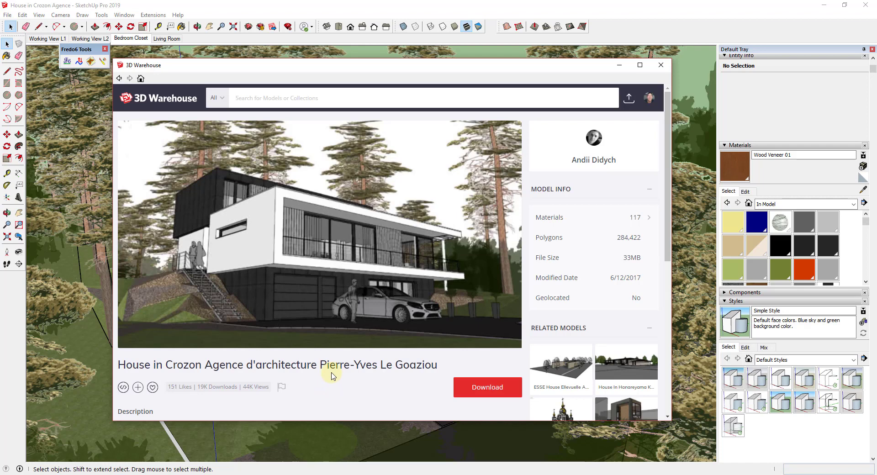
mouse_move(346, 364)
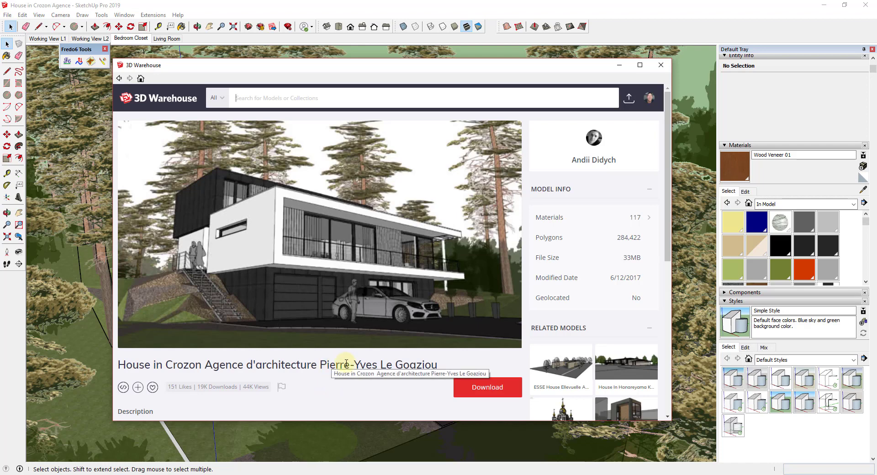
mouse_move(498, 189)
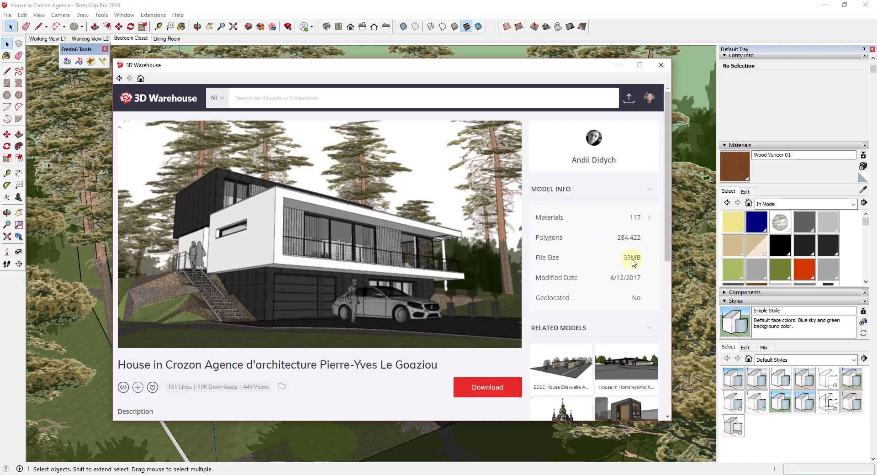
mouse_move(128, 376)
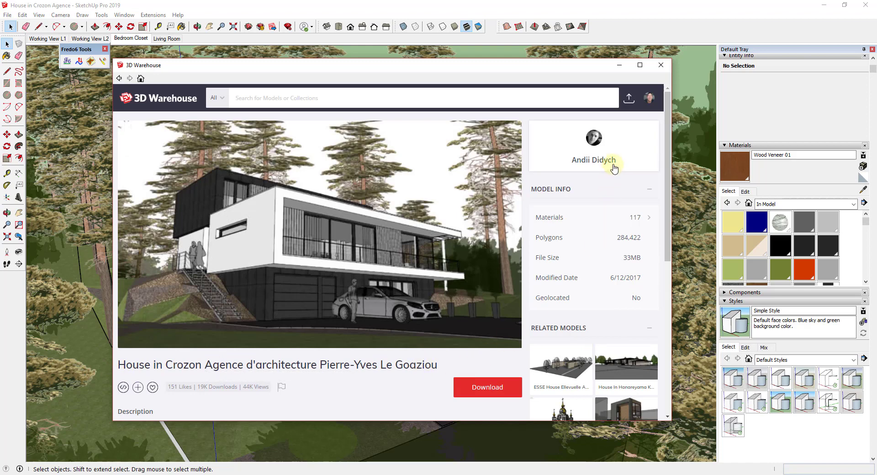
mouse_move(631, 265)
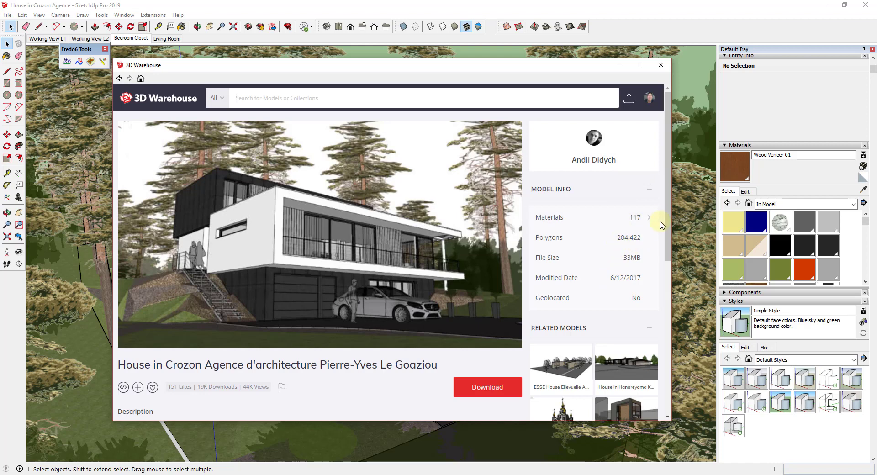
mouse_move(639, 268)
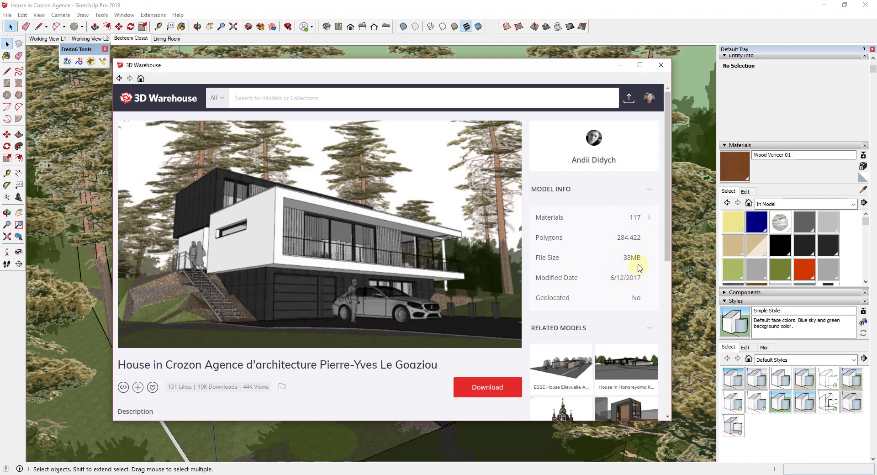
mouse_move(642, 263)
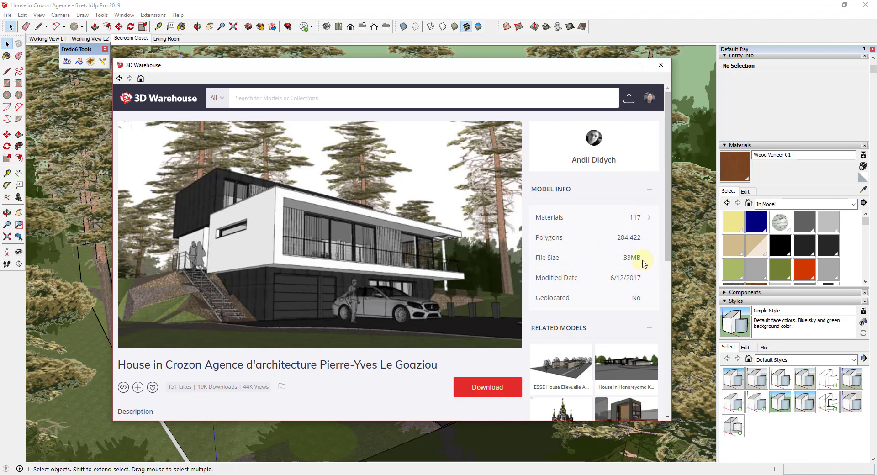
click(660, 65)
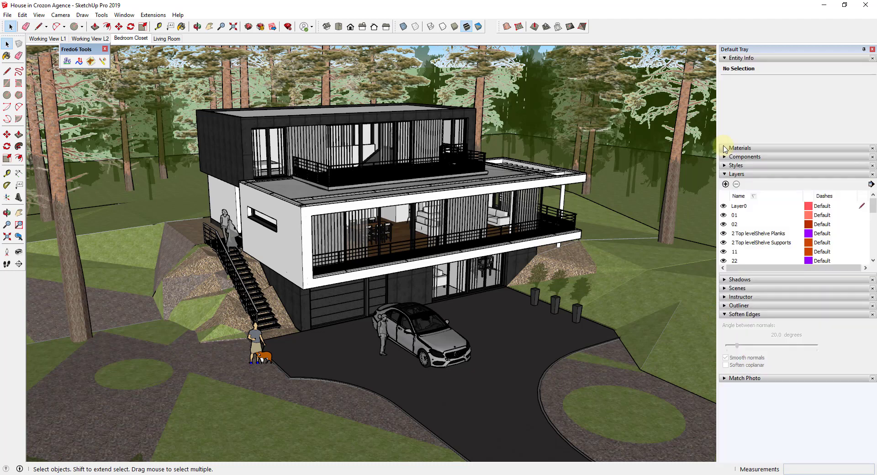
Collapse the Layers panel, expand Shadows, and orbit toward the house's upper balcony
click(735, 174)
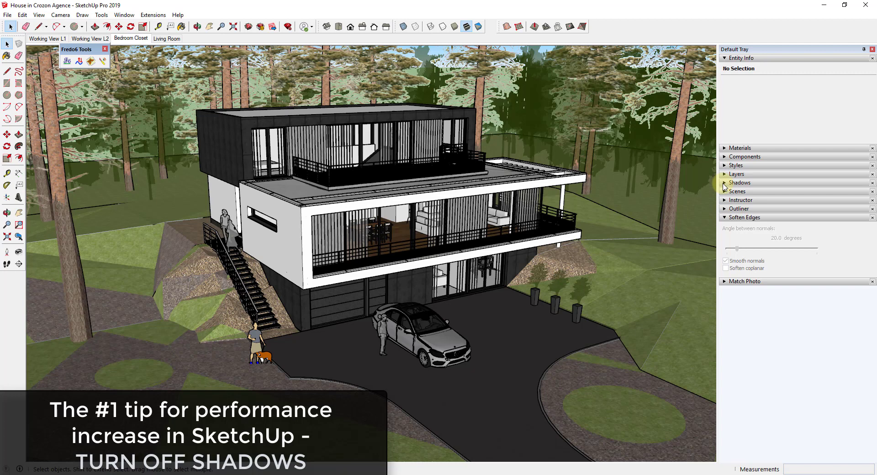
click(740, 183)
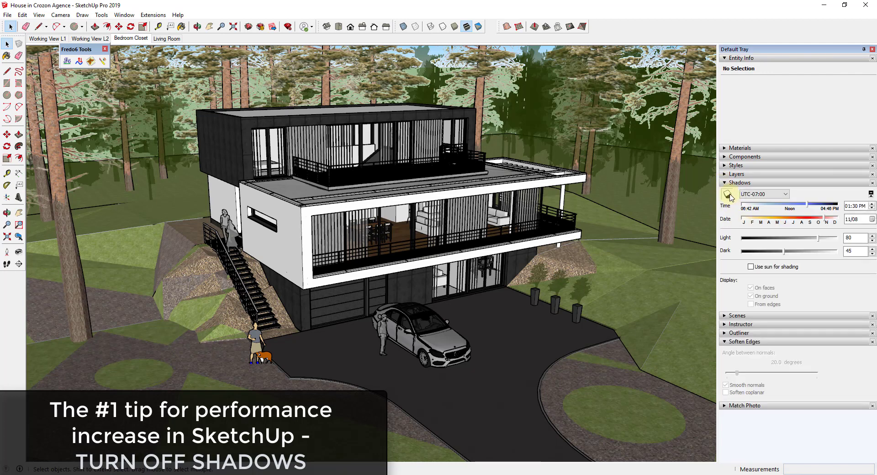
mouse_move(739, 219)
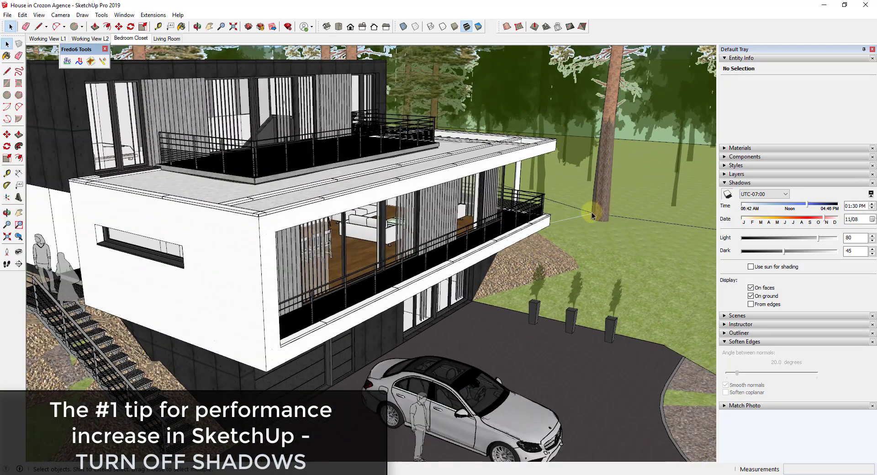
drag(593, 216, 414, 266)
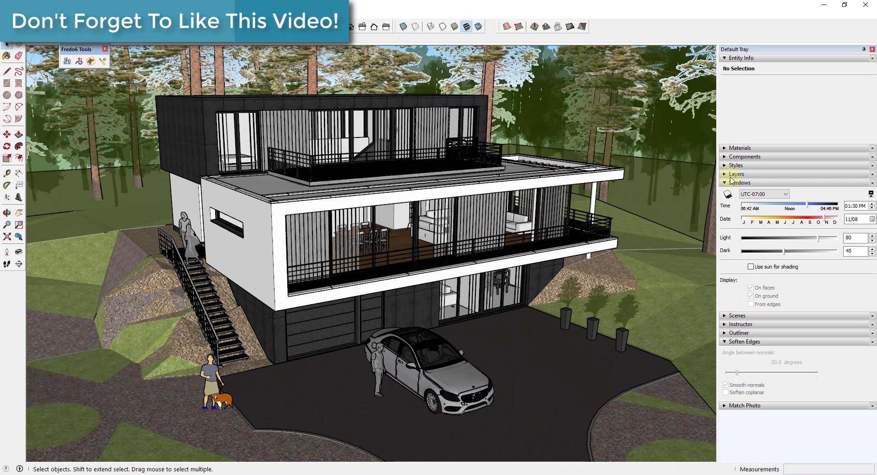
Enable edge profiles in the Simple Style at thickness 10 and orbit to inspect the outlines
click(737, 165)
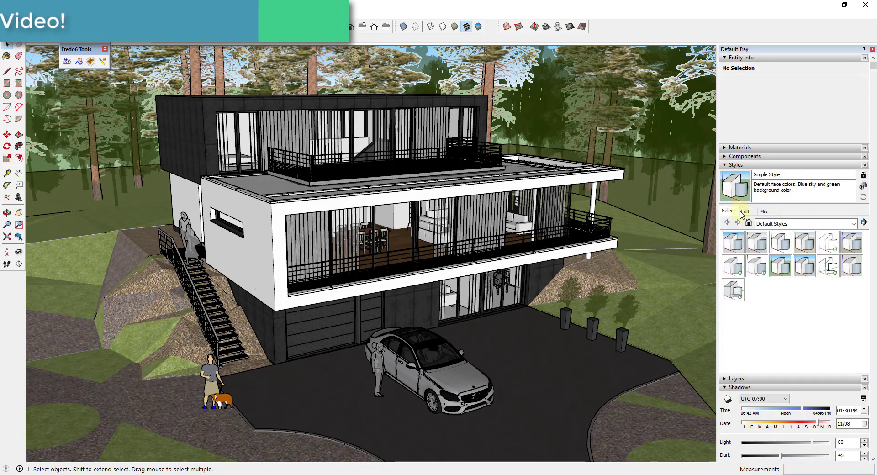
click(745, 211)
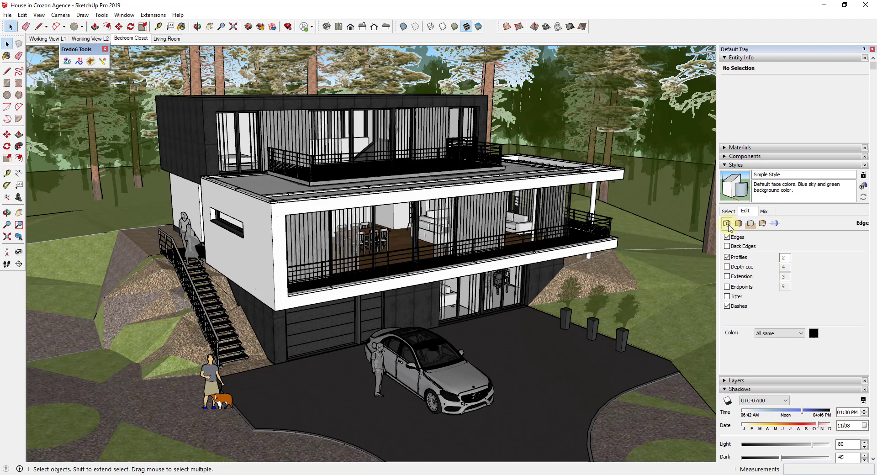
click(729, 257)
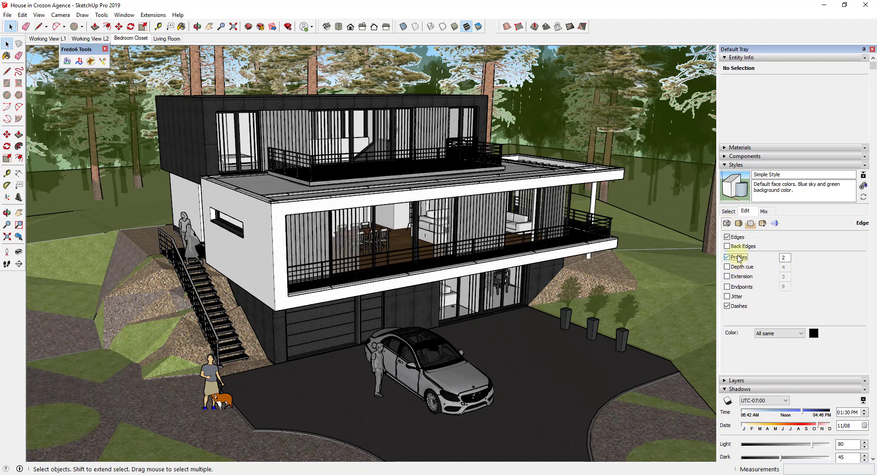
click(729, 257)
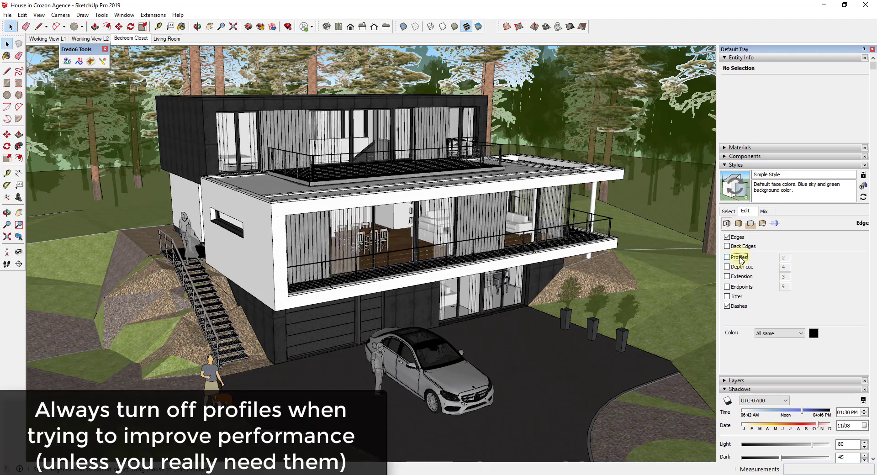
click(728, 257)
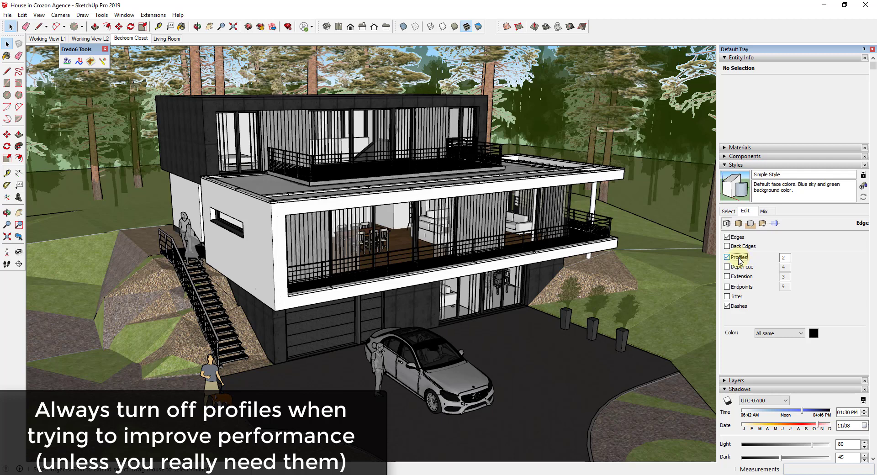
click(783, 257)
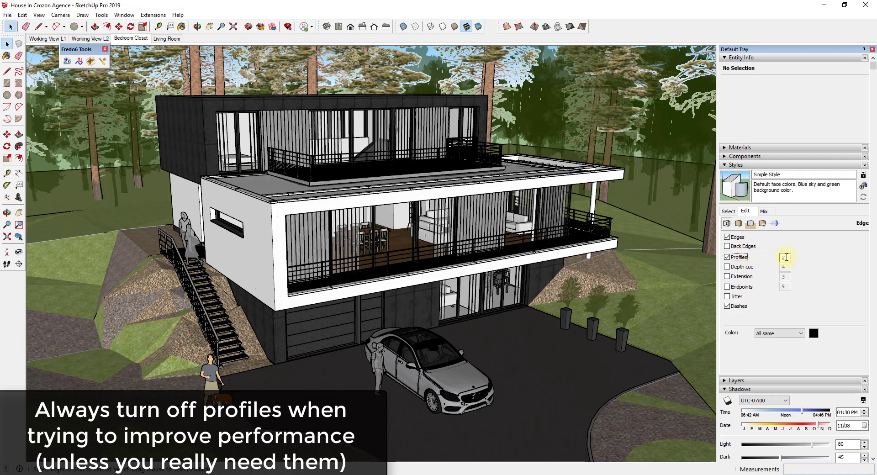
text(10)
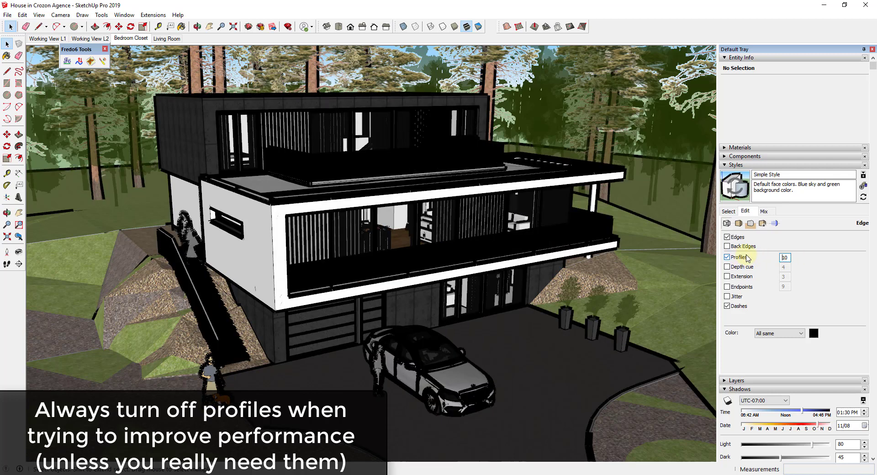
click(729, 256)
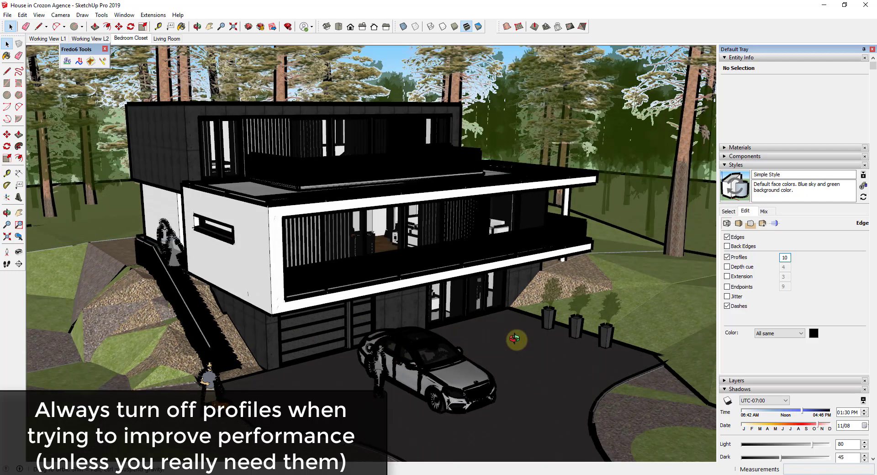
drag(515, 338, 304, 203)
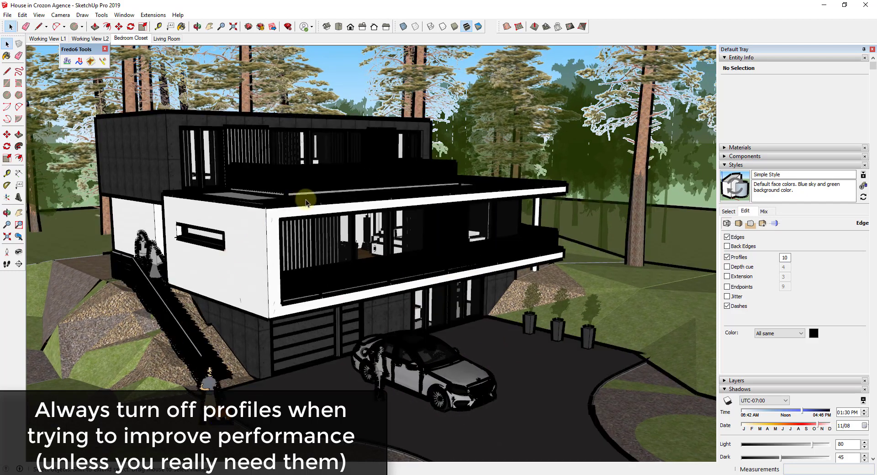
mouse_move(575, 234)
text(2)
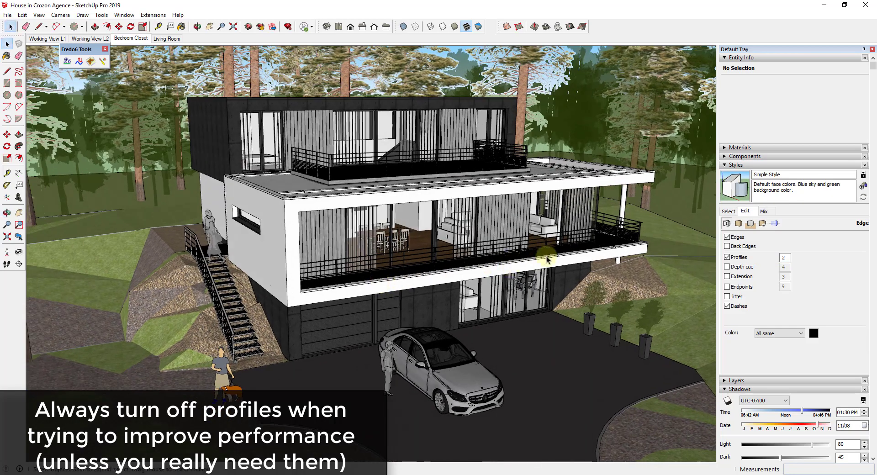
Set profile thickness back to 2, compare profiles on and off, and leave them off
click(728, 257)
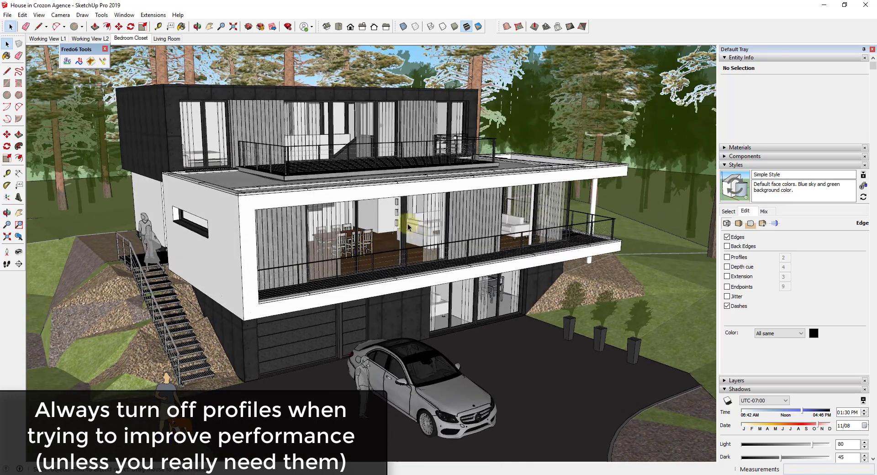
click(727, 257)
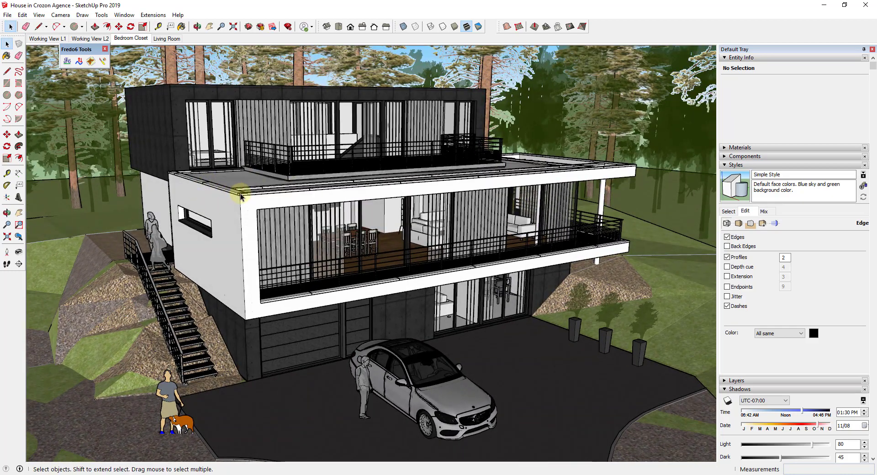
click(728, 257)
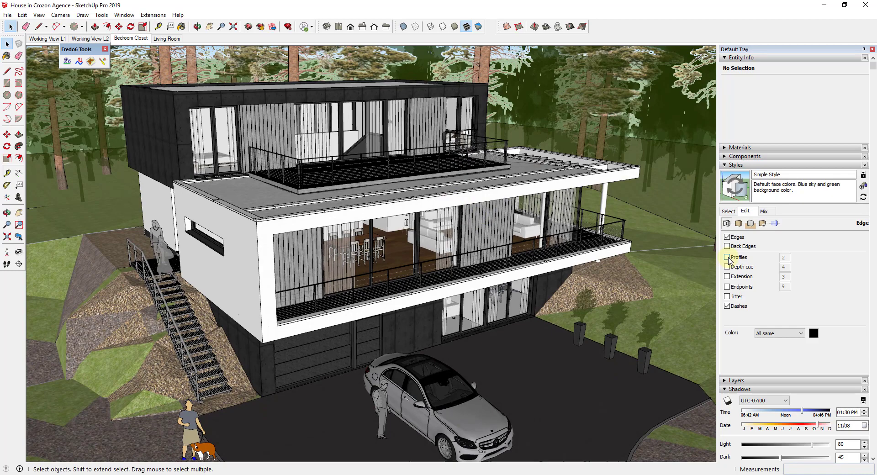
click(729, 256)
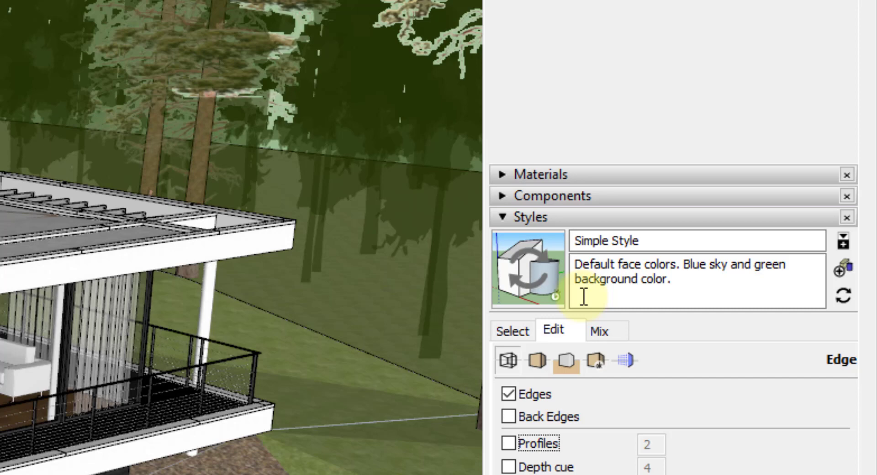
mouse_move(554, 302)
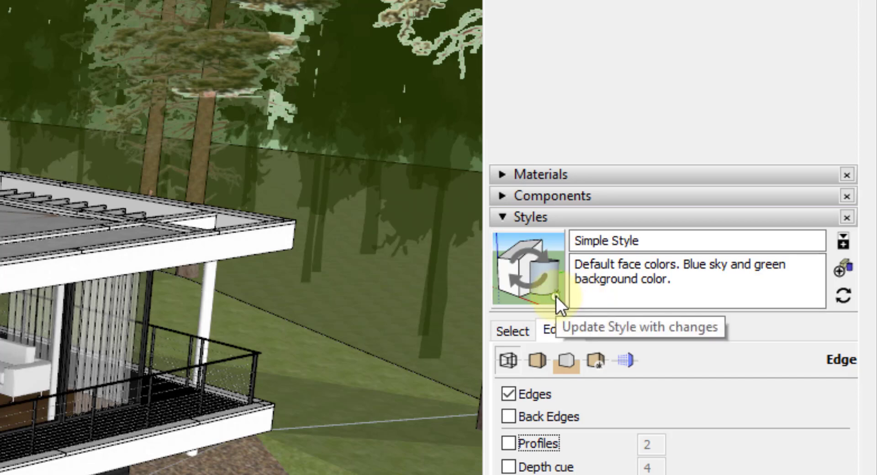
mouse_move(559, 299)
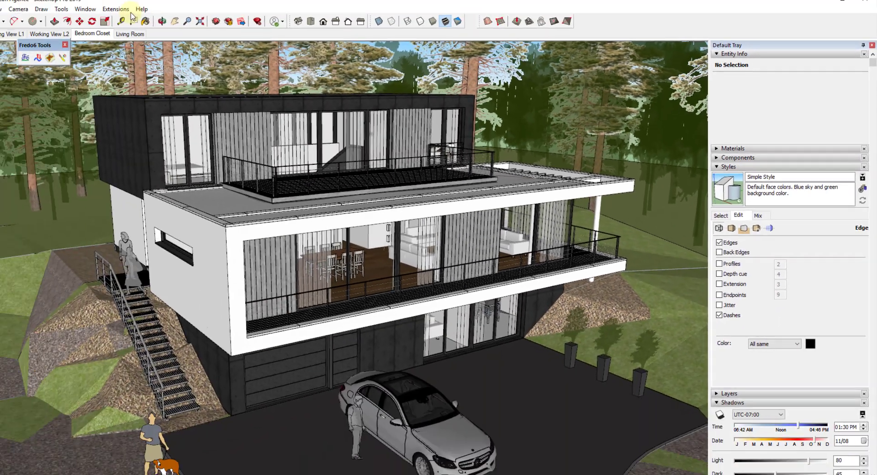
Open Model Info from the Window menu to view the model's statistics
click(123, 15)
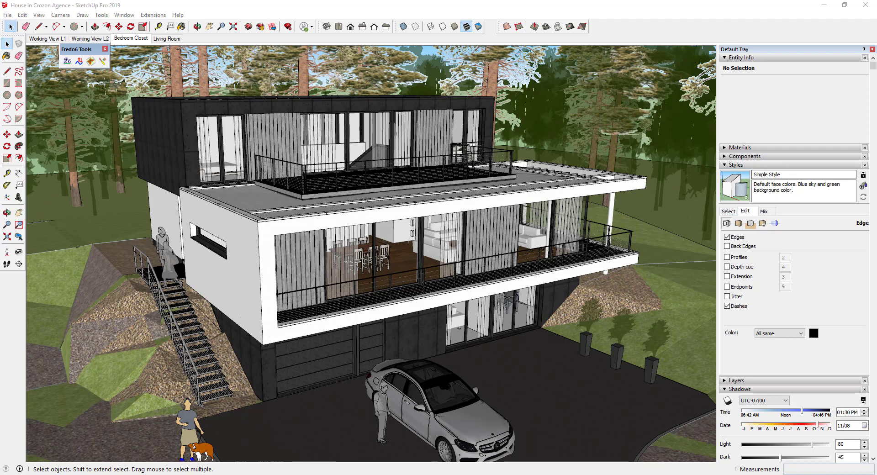
click(124, 15)
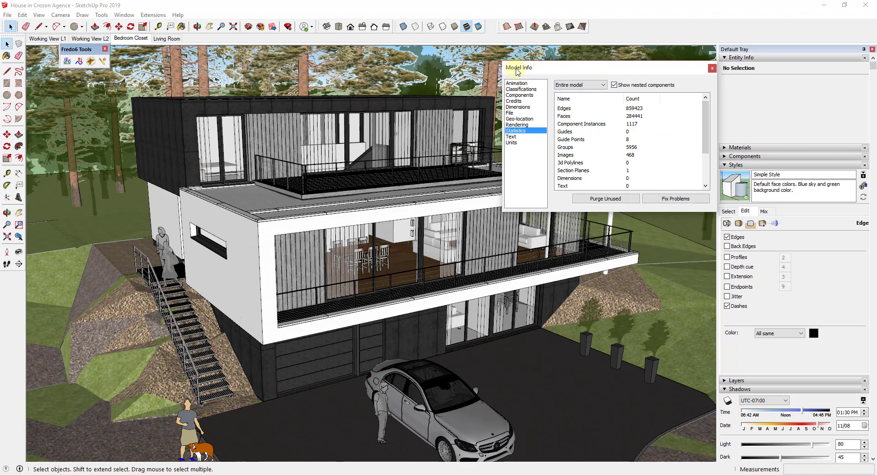
mouse_move(615, 121)
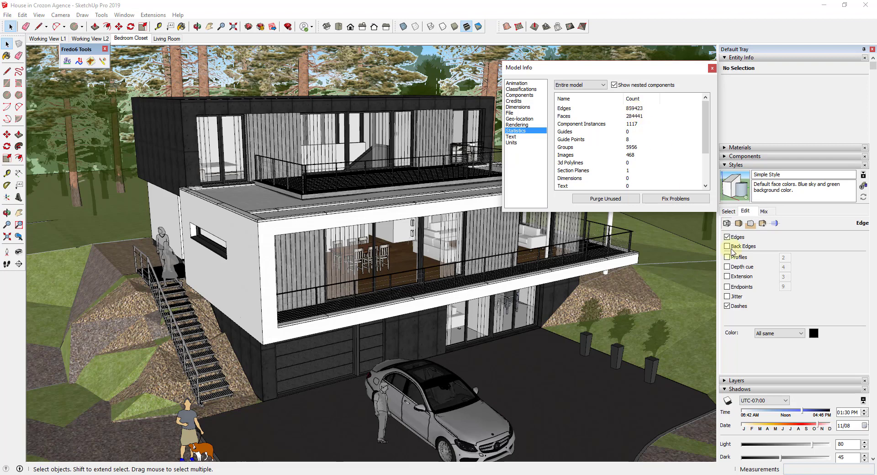
Briefly re-enable edge profiles, switch them off again, and close Model Info
click(728, 257)
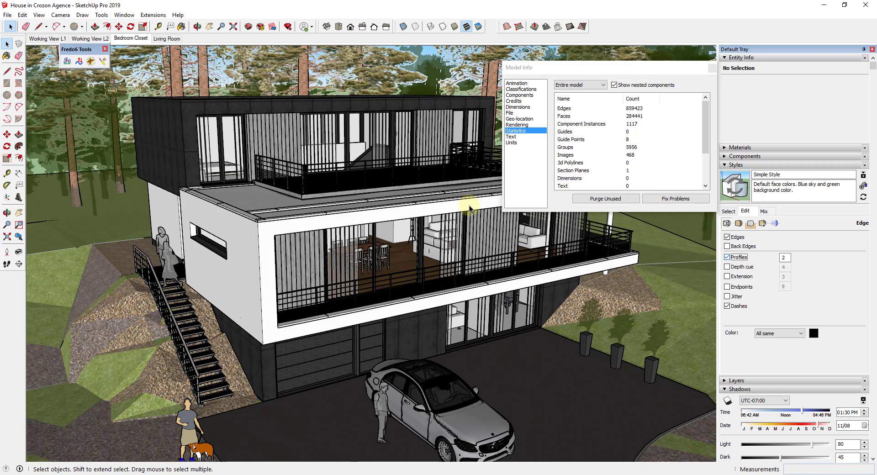
mouse_move(378, 376)
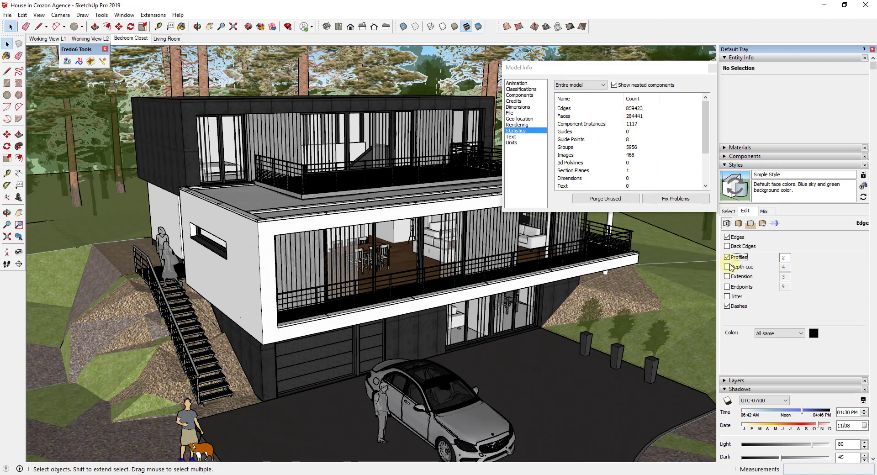
click(728, 256)
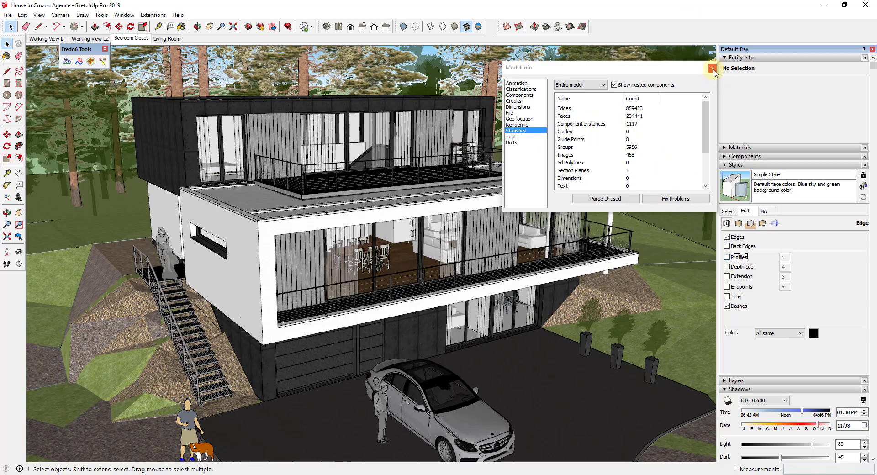
click(712, 67)
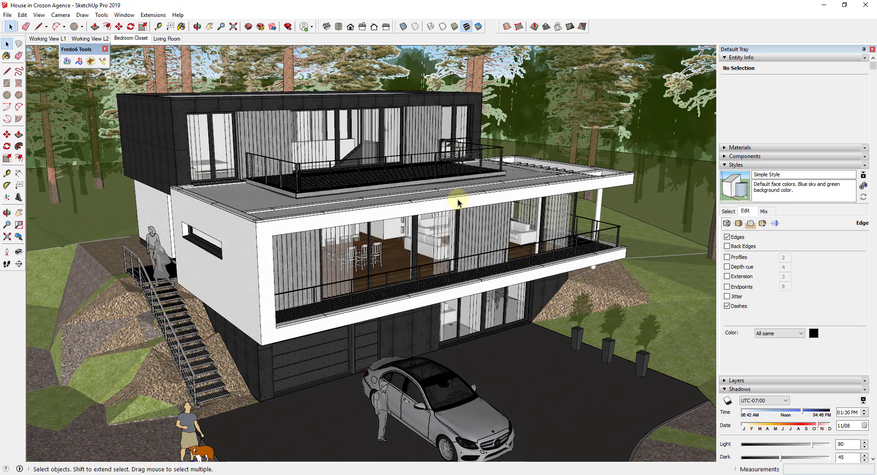
mouse_move(490, 193)
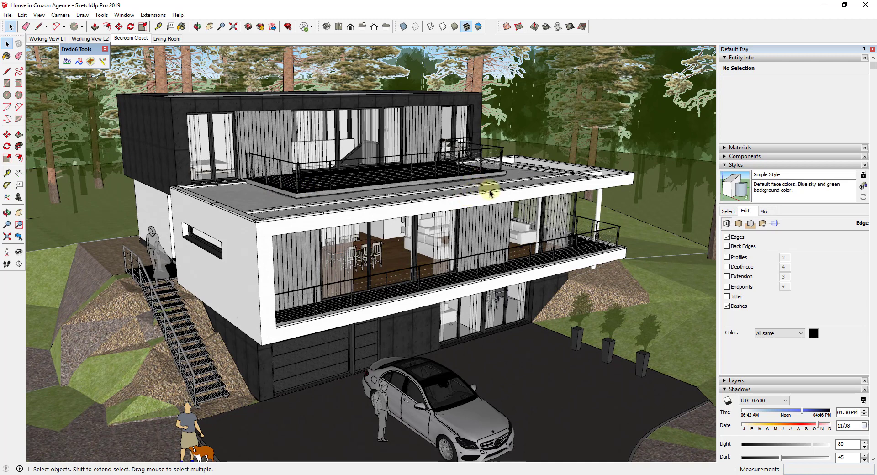